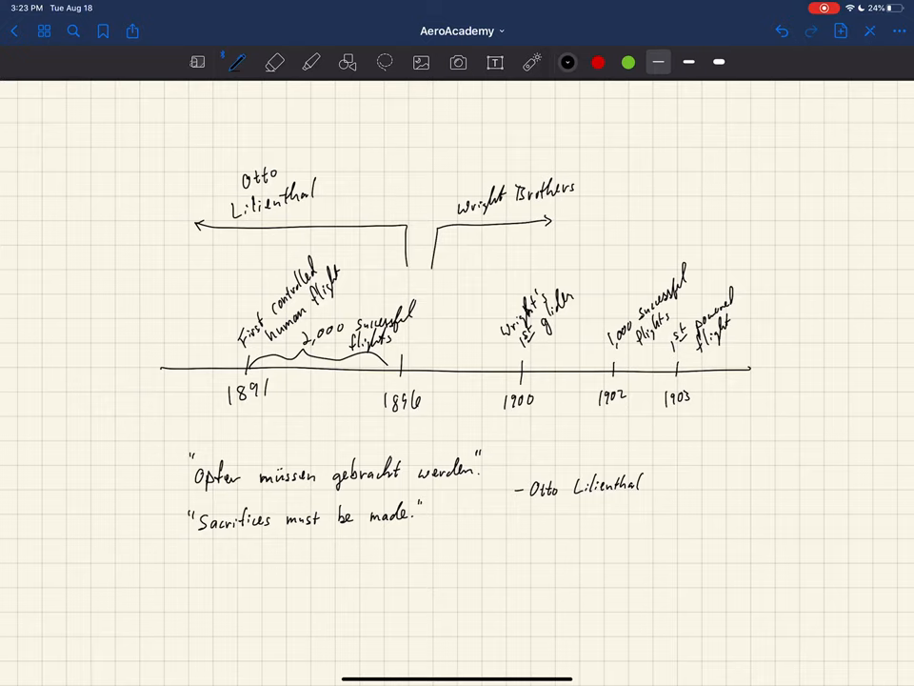
- Bring up the Wright brothers Wikipedia tab in Safari
{"action": "left_click", "coordinate": [531, 62]}
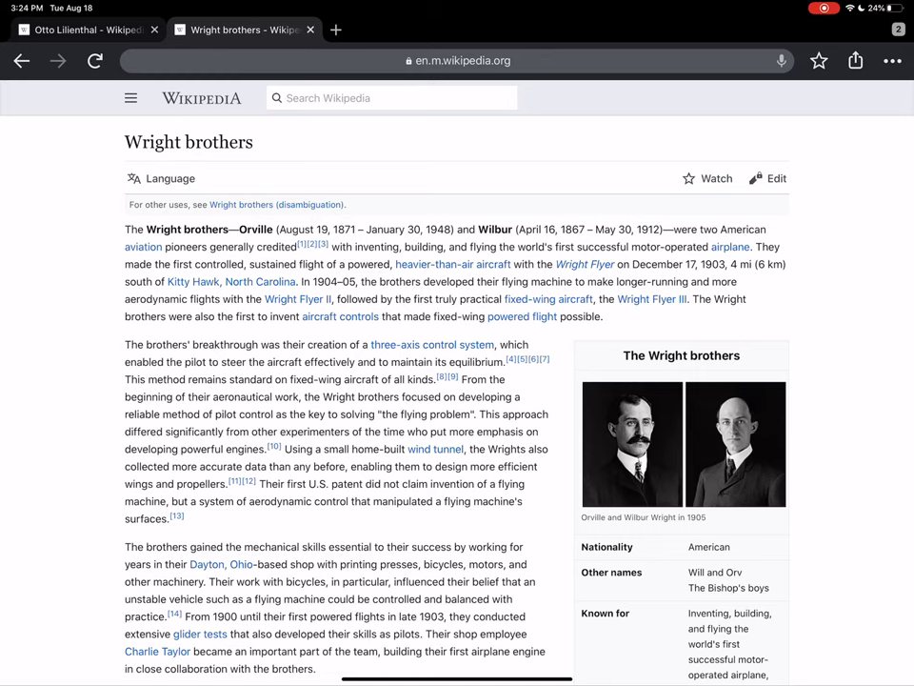
- Scroll the Otto Lilienthal article through Experiments in flight, Projects, Final flight and Legacy
{"action": "scroll", "scroll_direction": "down", "scroll_amount": 3}
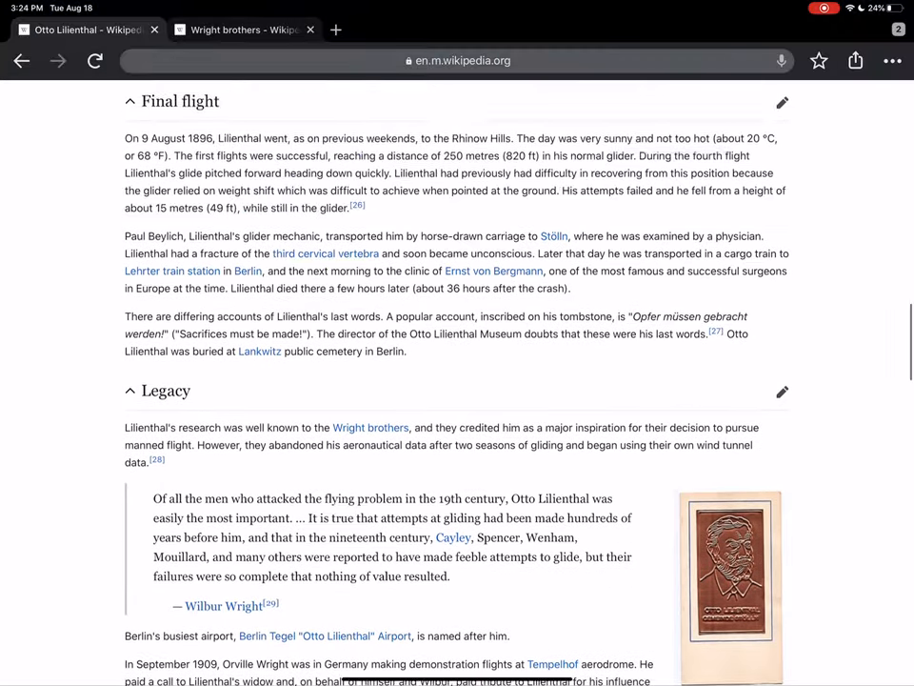
{"action": "scroll", "scroll_direction": "up", "scroll_amount": 3}
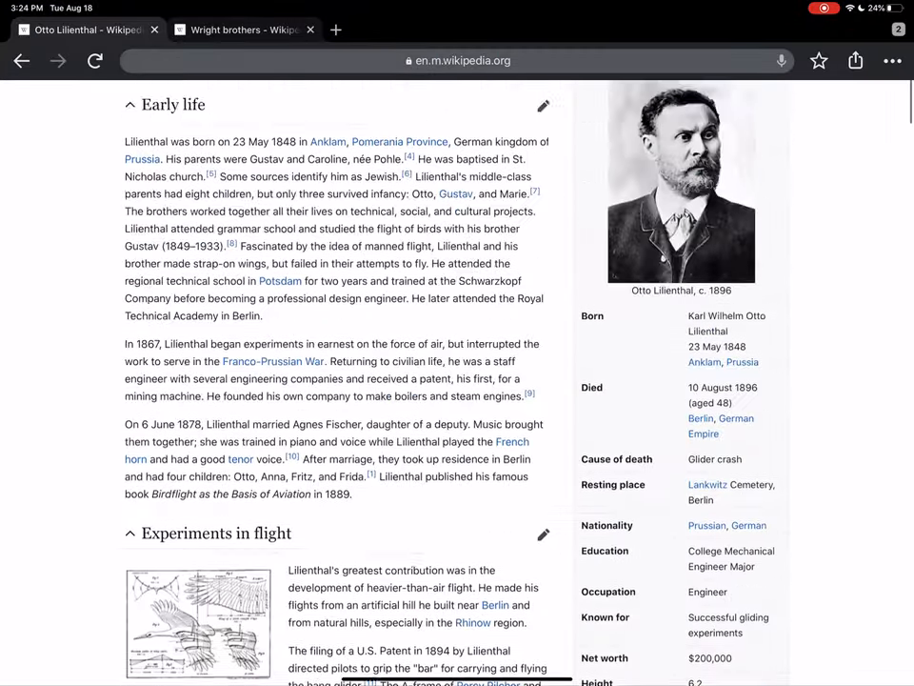
{"action": "scroll", "scroll_direction": "up", "scroll_amount": 3}
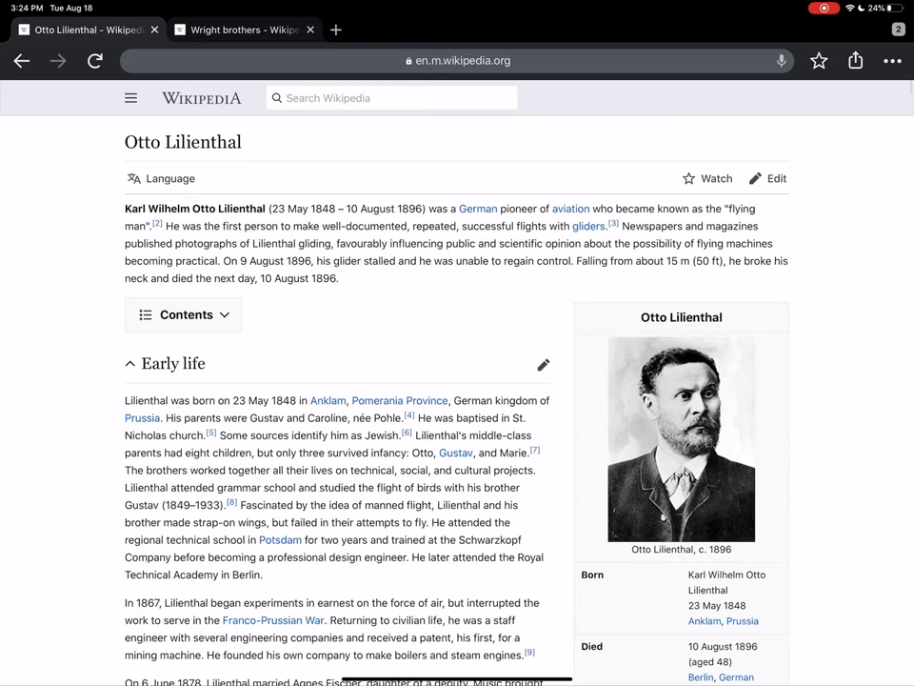
{"action": "scroll", "scroll_direction": "down", "scroll_amount": 3}
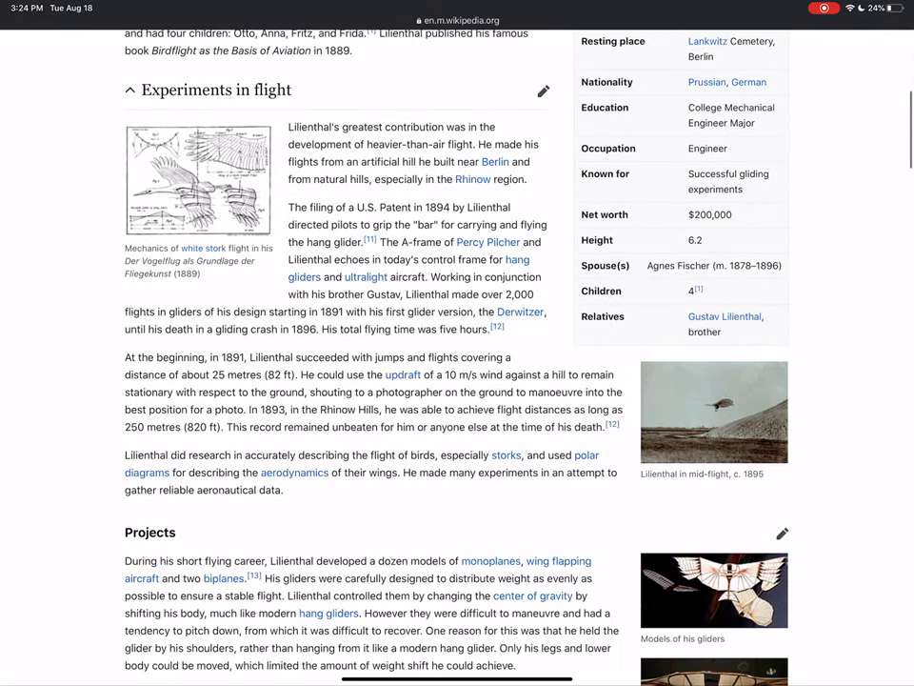
{"action": "scroll", "scroll_direction": "down", "scroll_amount": 3}
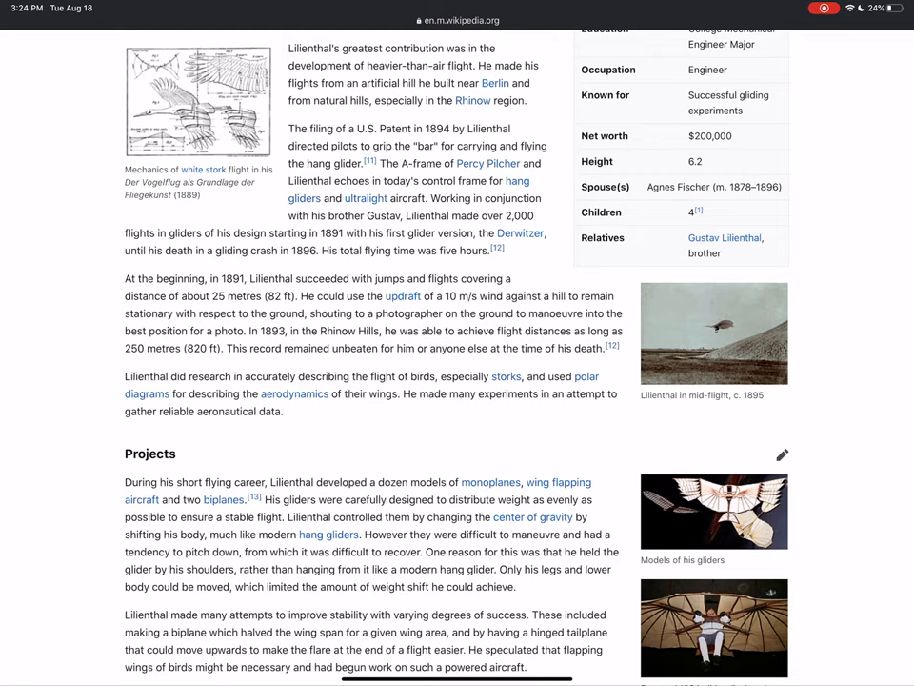
{"action": "scroll", "scroll_direction": "down", "scroll_amount": 3}
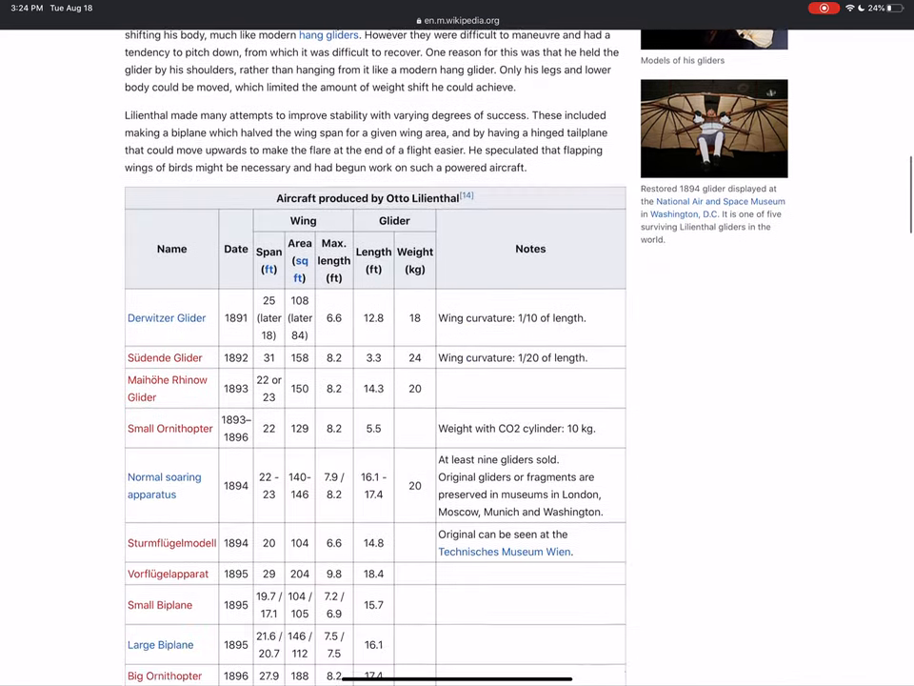
{"action": "scroll", "scroll_direction": "down", "scroll_amount": 3}
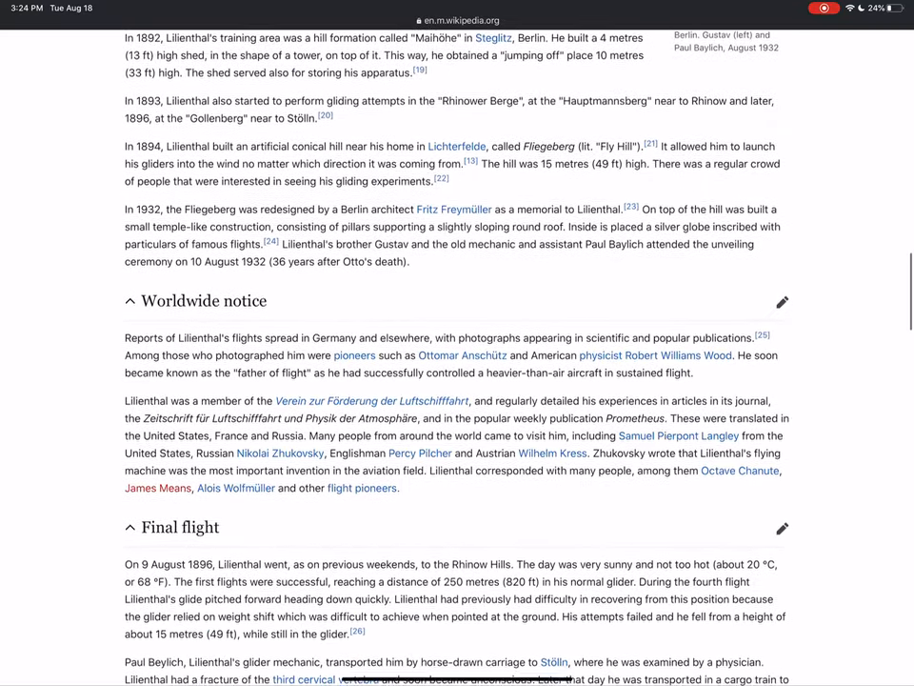
{"action": "scroll", "scroll_direction": "down", "scroll_amount": 3}
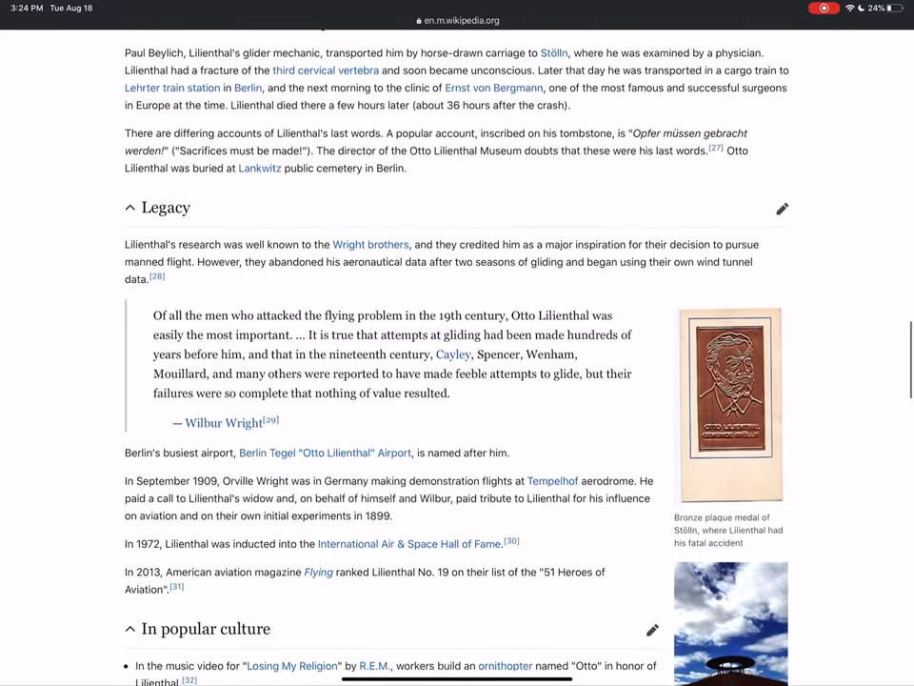
{"action": "scroll", "scroll_direction": "down", "scroll_amount": 3}
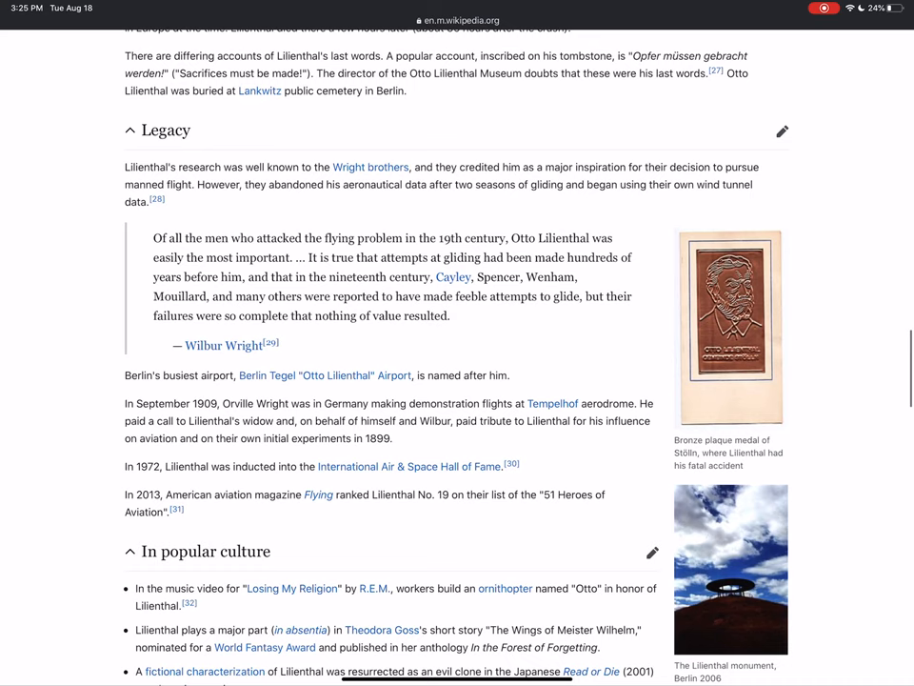